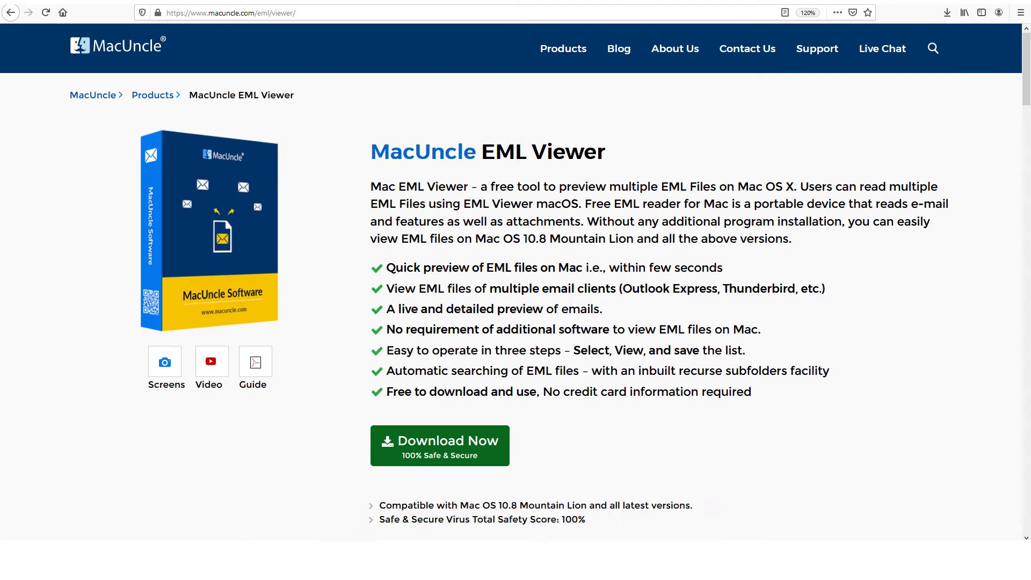
Download the free MacUncle EML Viewer installer from the product page
click(439, 444)
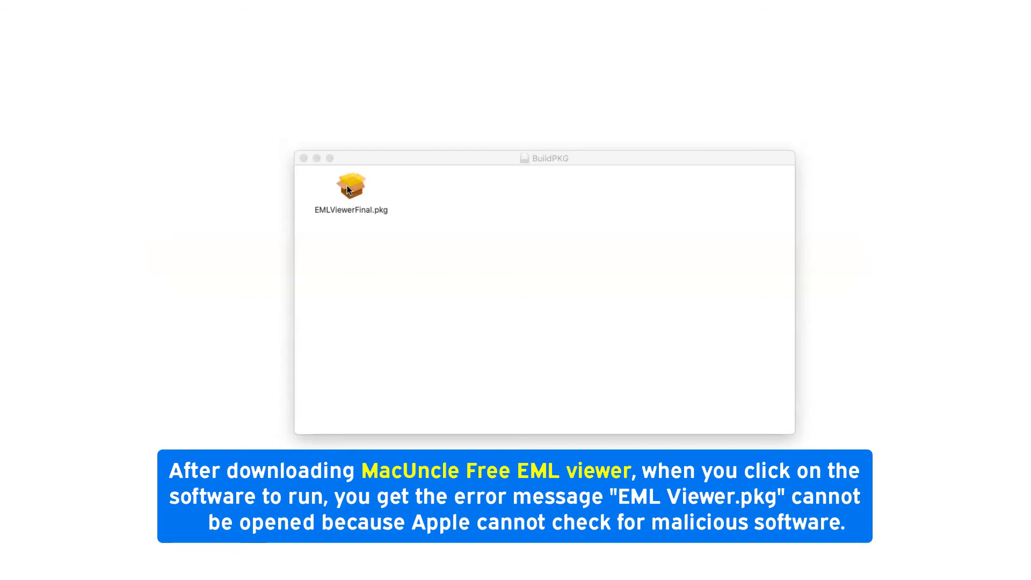
Launch EMLViewerFinal.pkg and bypass the unverified-developer warning via the Open context action
double_click(350, 184)
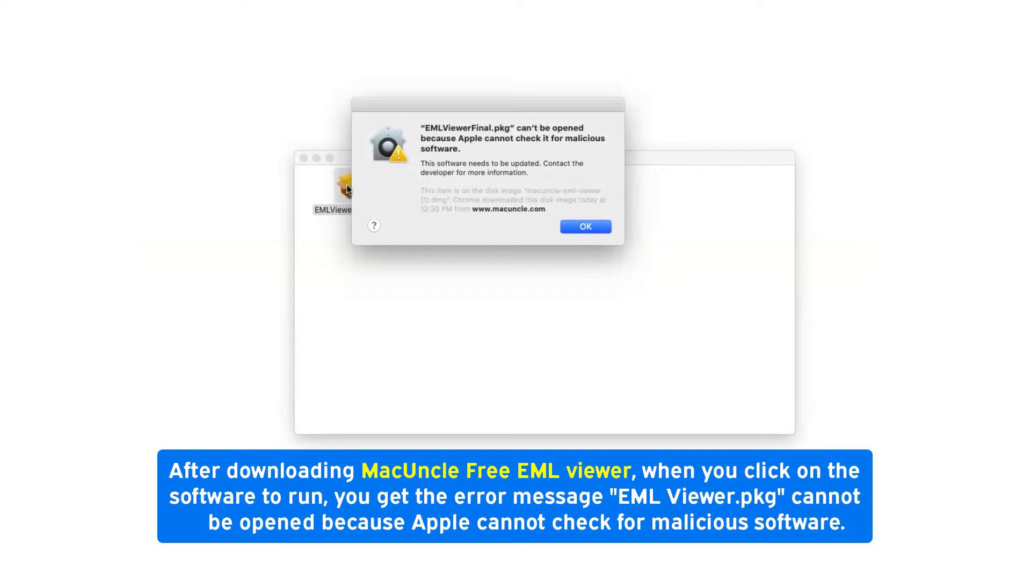
mouse_move(558, 227)
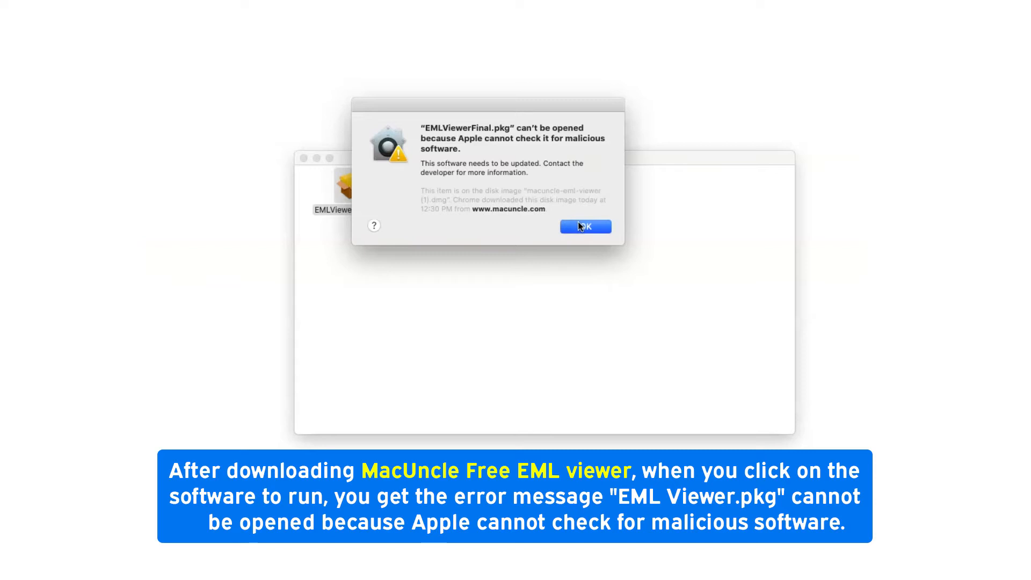
click(584, 227)
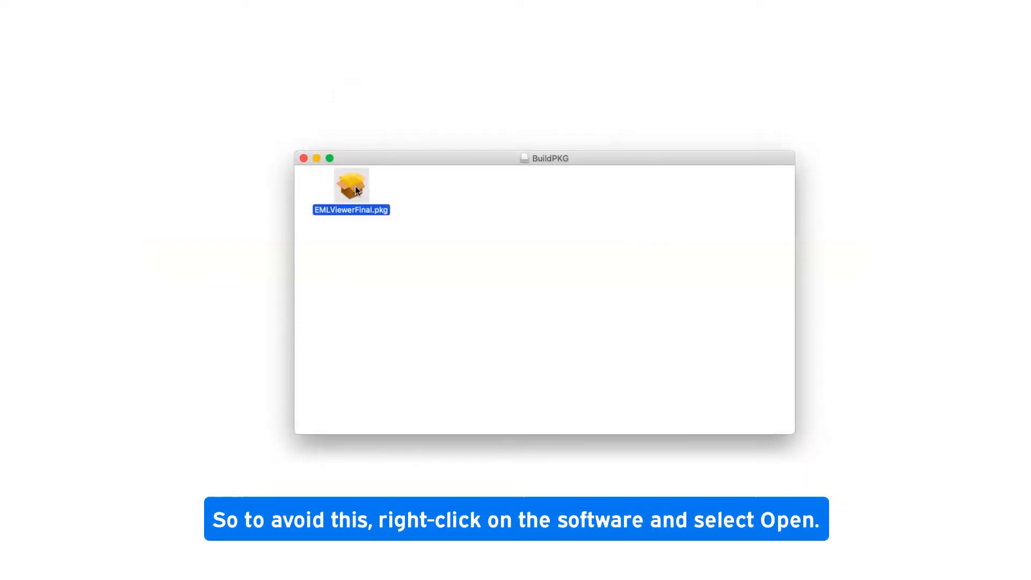
right_click(352, 189)
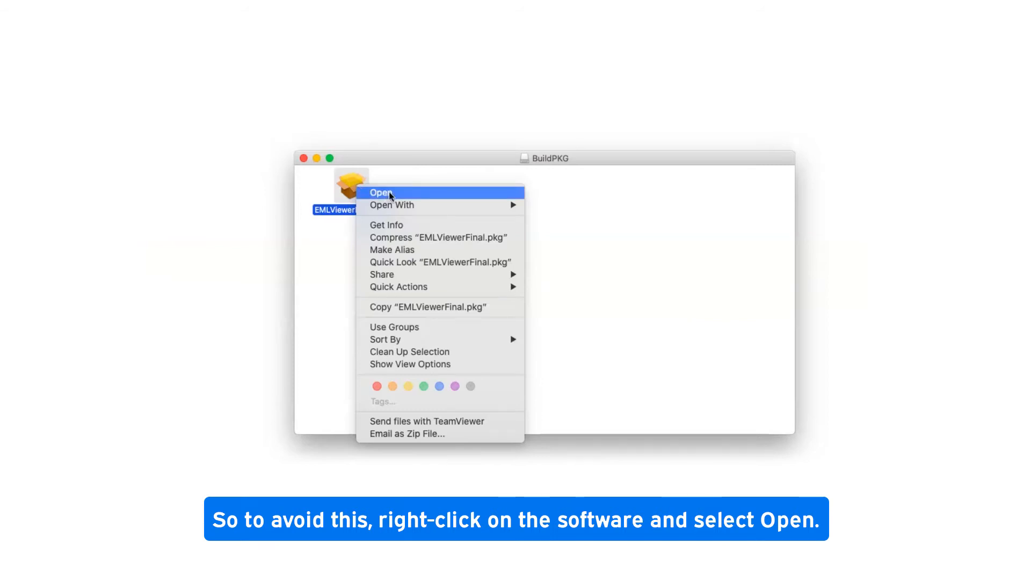
click(381, 192)
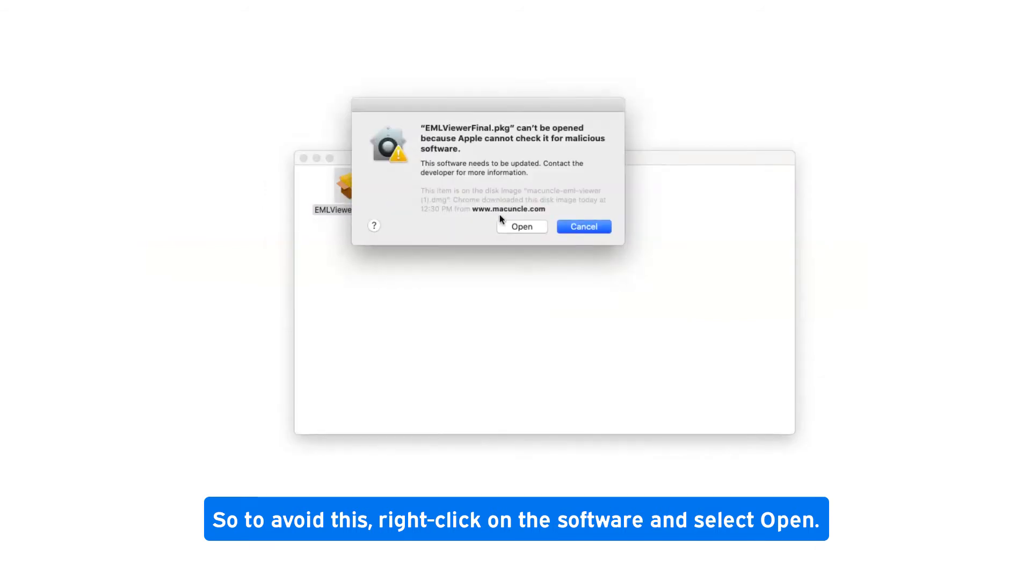
click(522, 227)
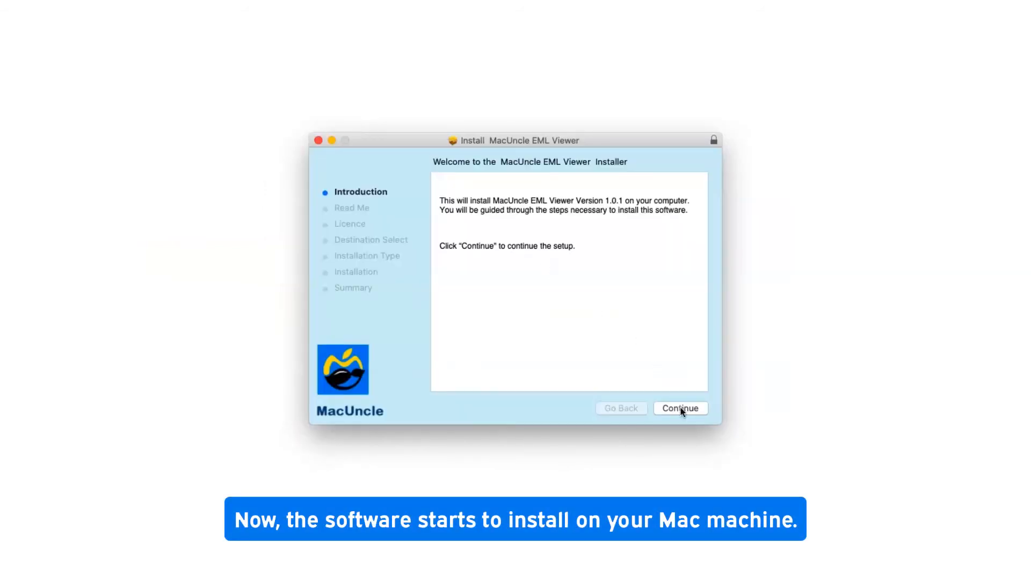
Continue through the installer and install EML Viewer on Macintosh HD
click(680, 408)
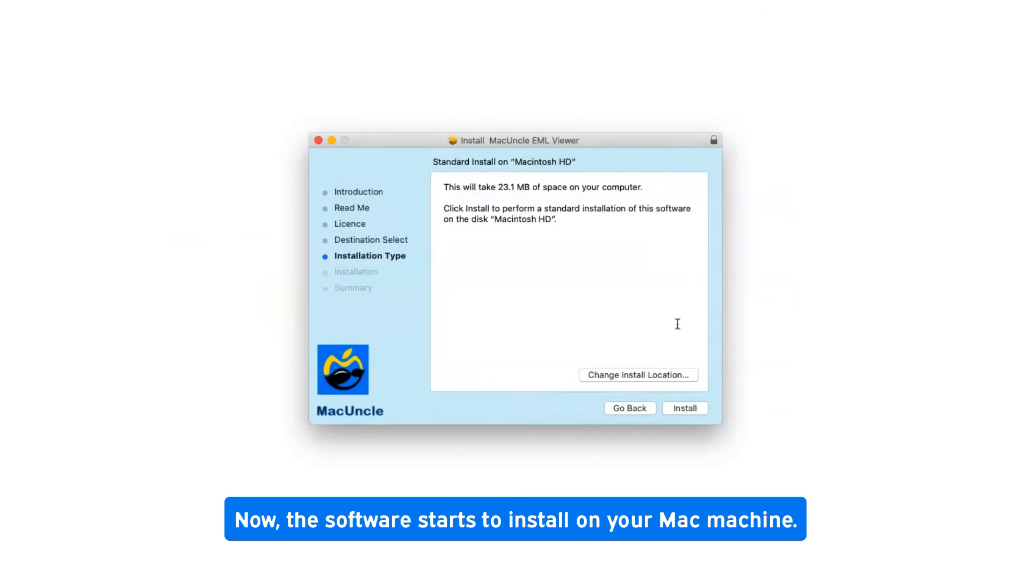
click(685, 408)
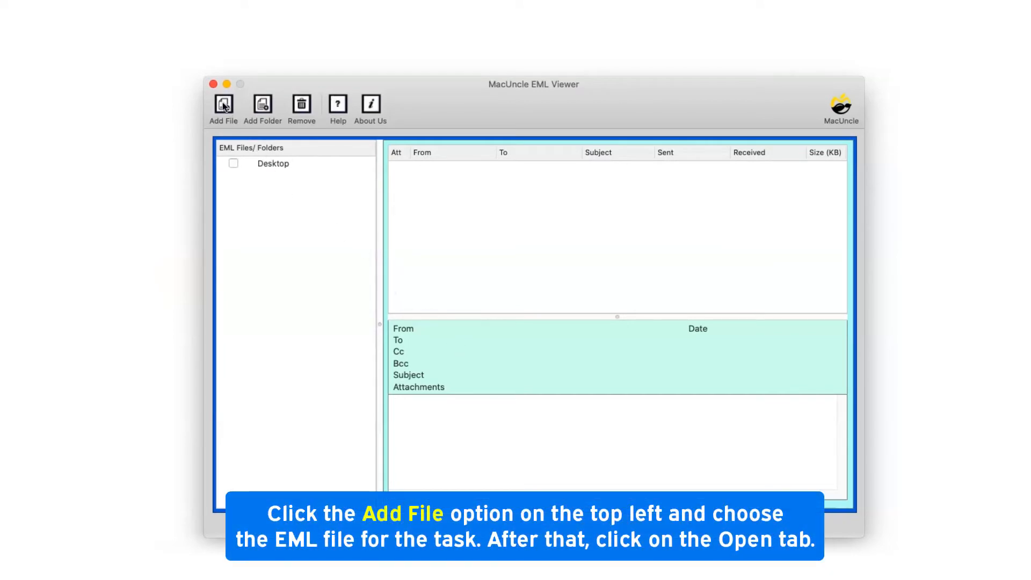
Add the fourteen EML files from the Desktop Data/EML folder to the file tree
click(223, 104)
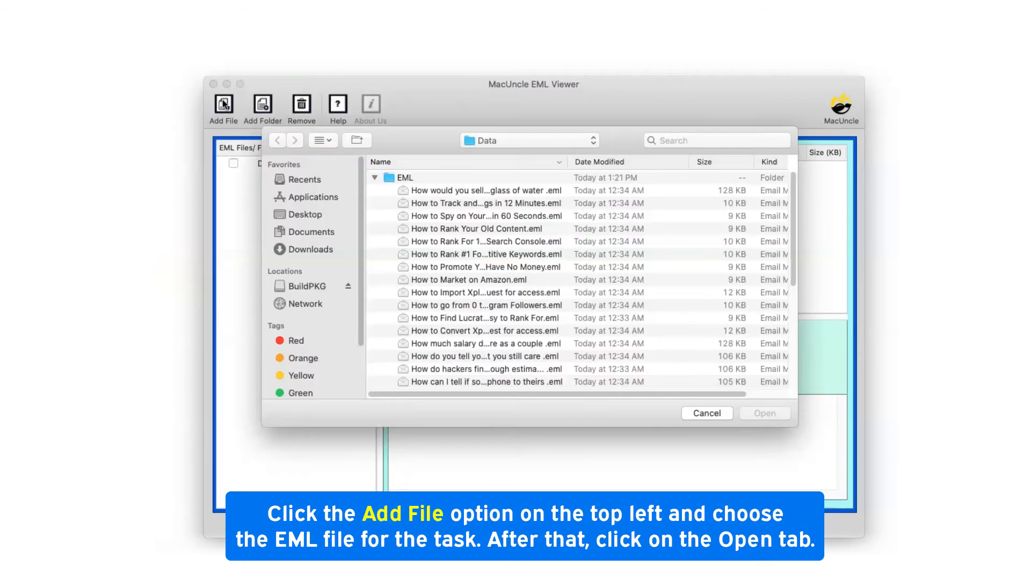
mouse_move(386, 197)
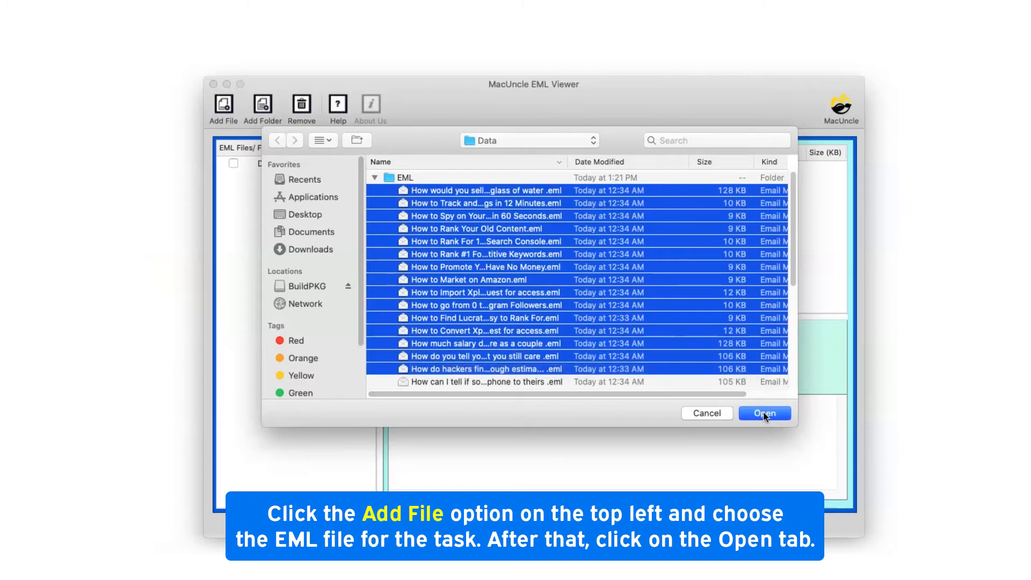
click(763, 413)
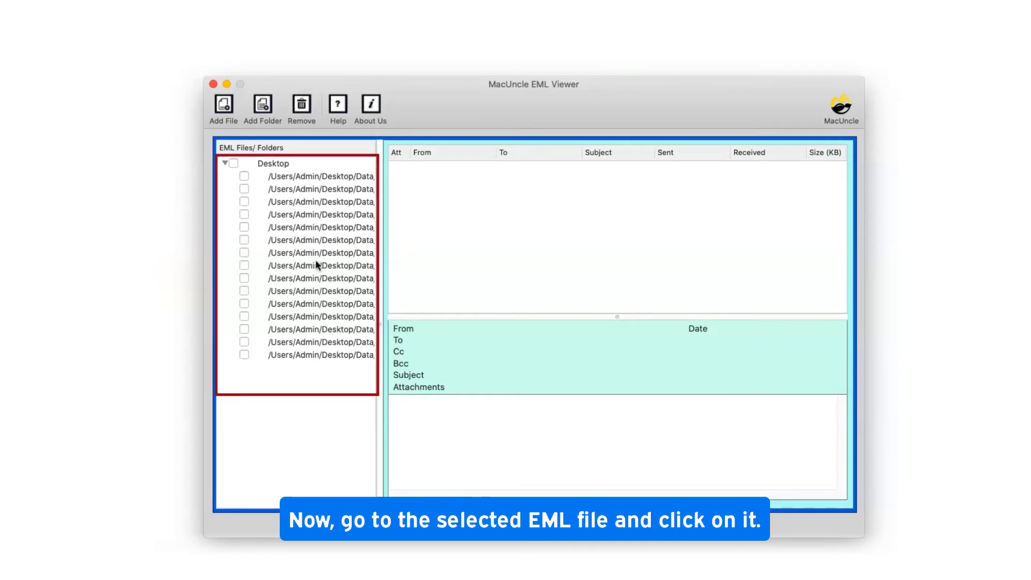
Preview Neil Patel's 'How to Promote Your Content' email and mark one unwanted file
click(320, 253)
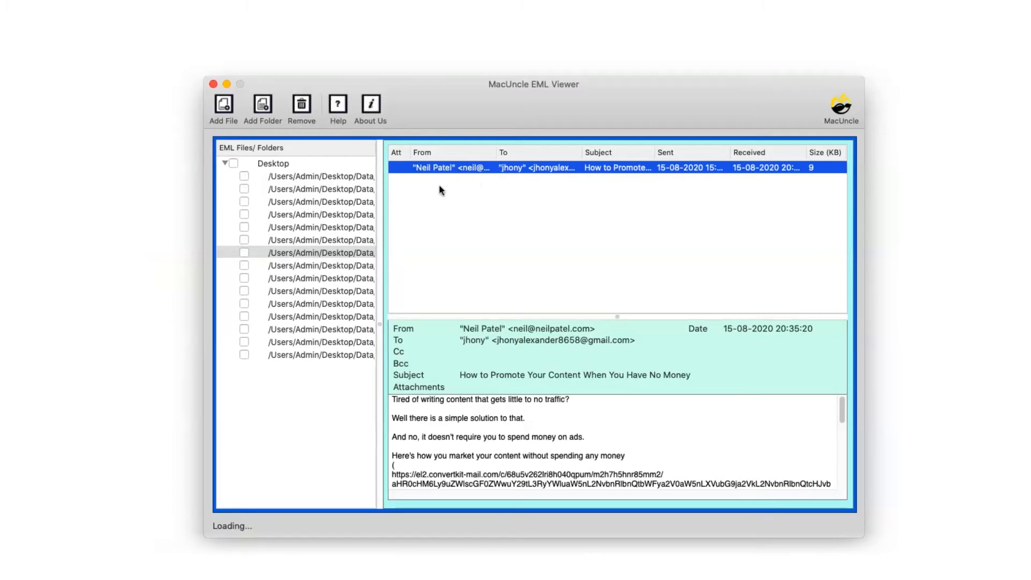
click(244, 240)
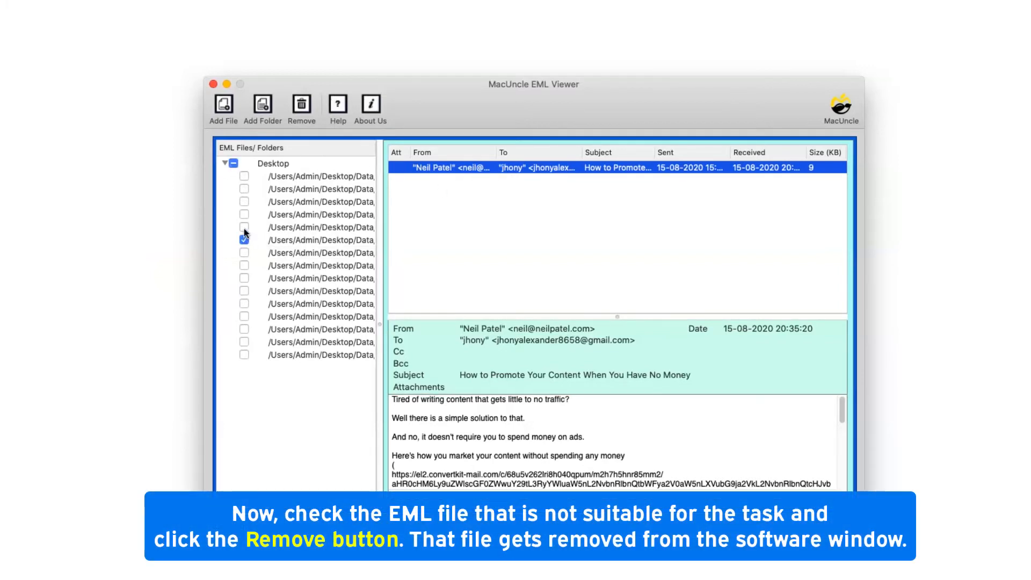
Mark another unwanted EML file and remove the checked files from the list
click(244, 215)
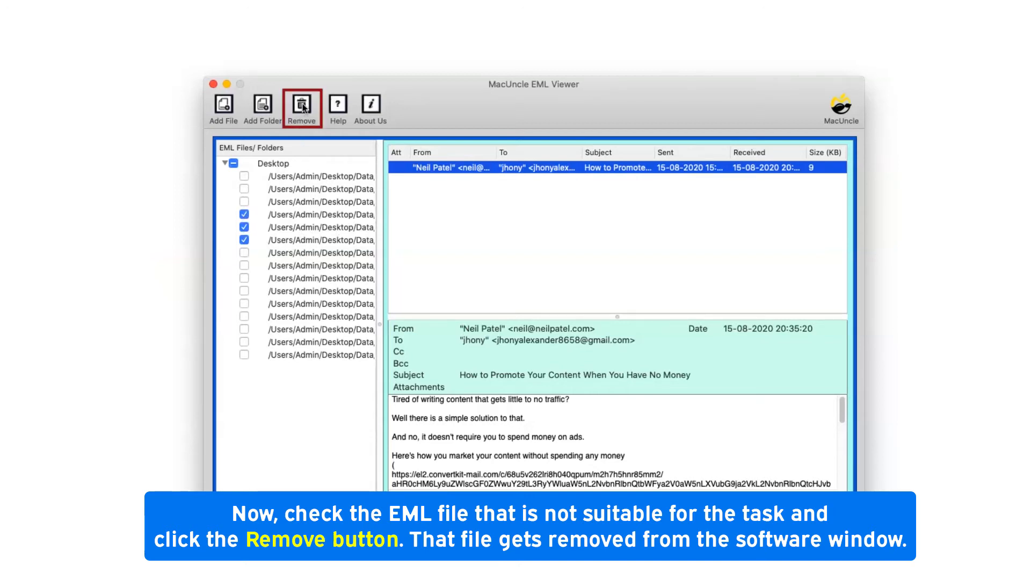
click(300, 105)
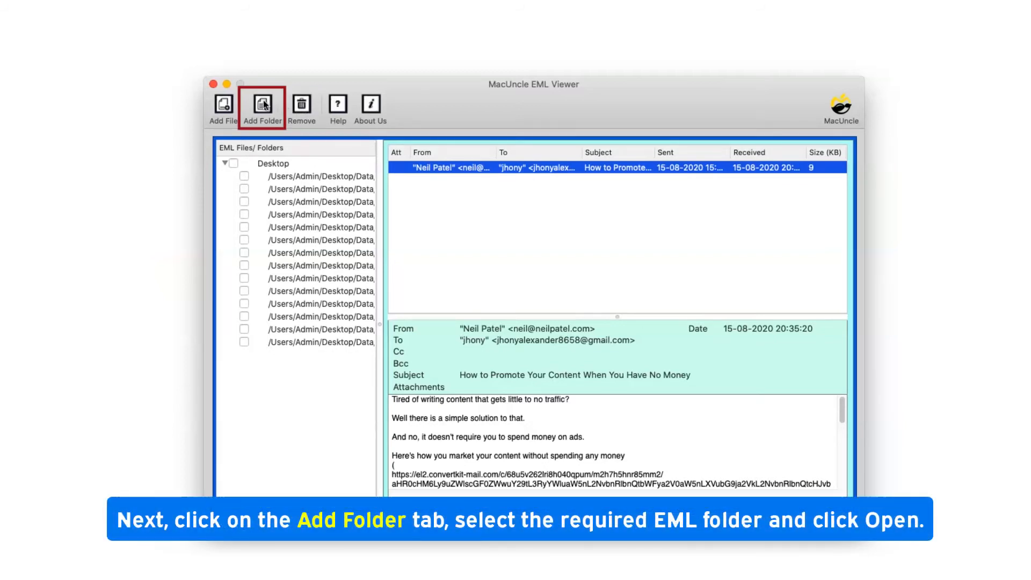
Add the whole EML folder with its james, Mr, fred and admin subfolders to the file tree
click(262, 105)
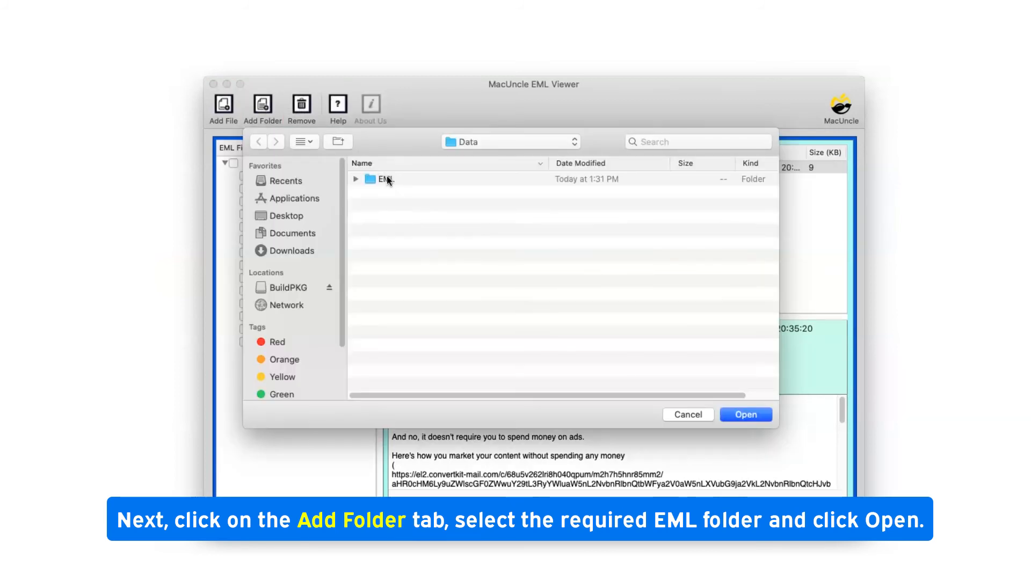
click(385, 180)
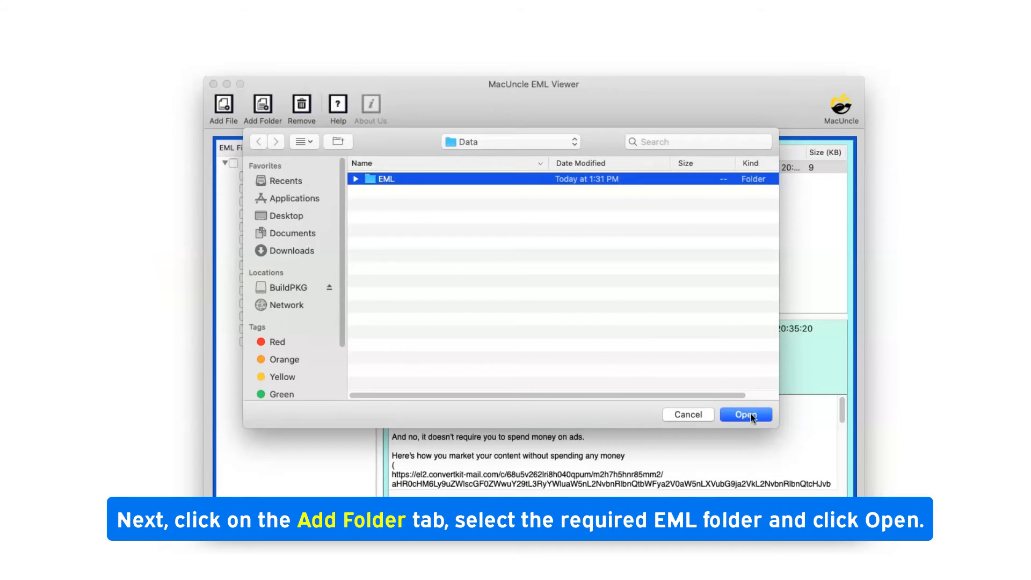
click(746, 415)
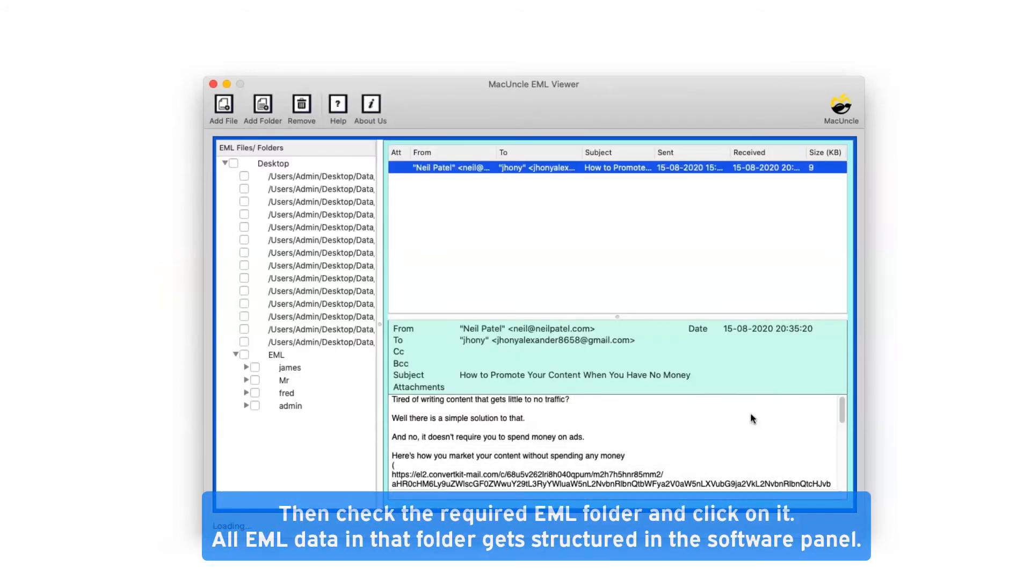
List the 47 messages in james's Inbox and preview one of them
click(245, 367)
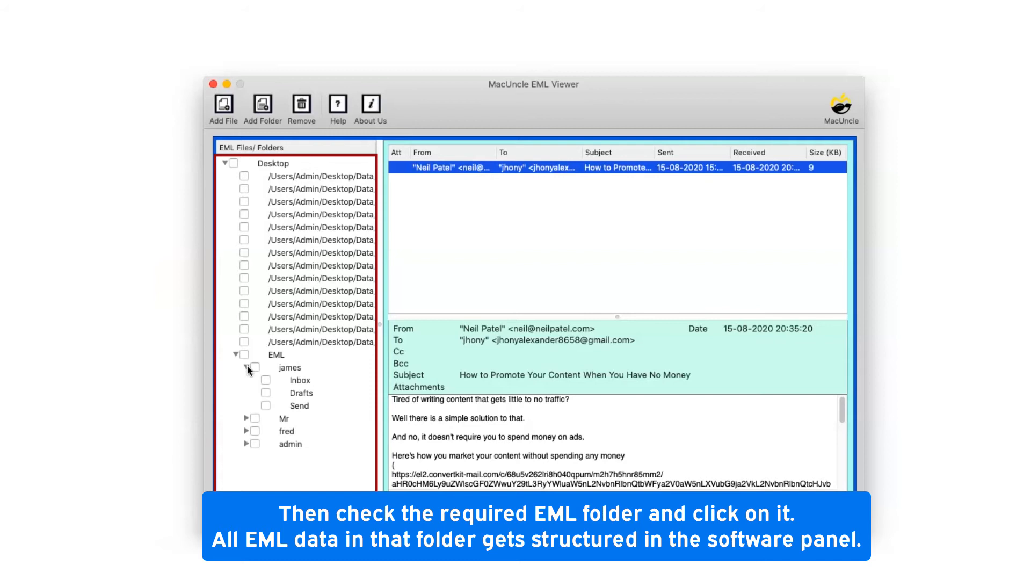
click(299, 380)
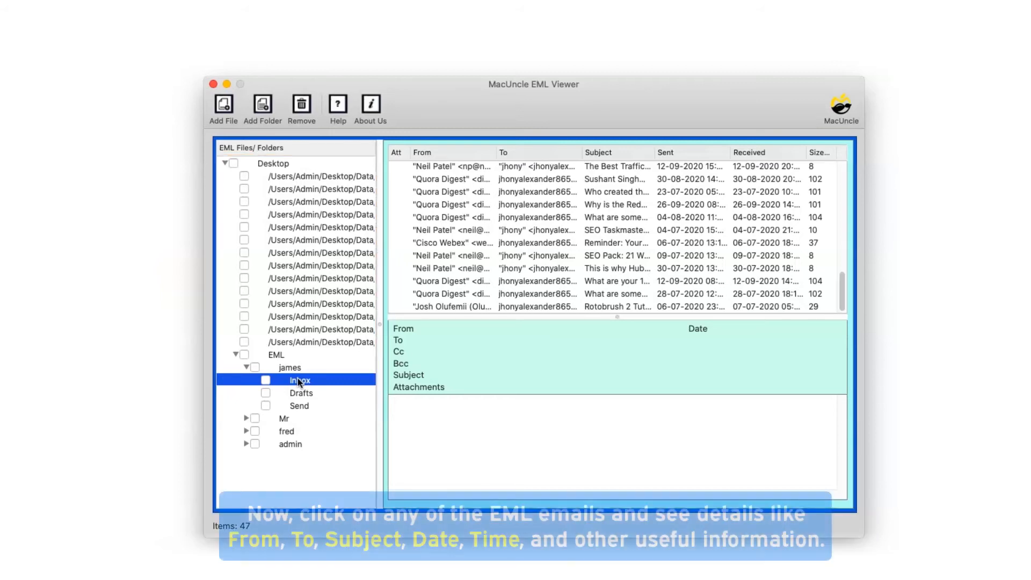
click(591, 256)
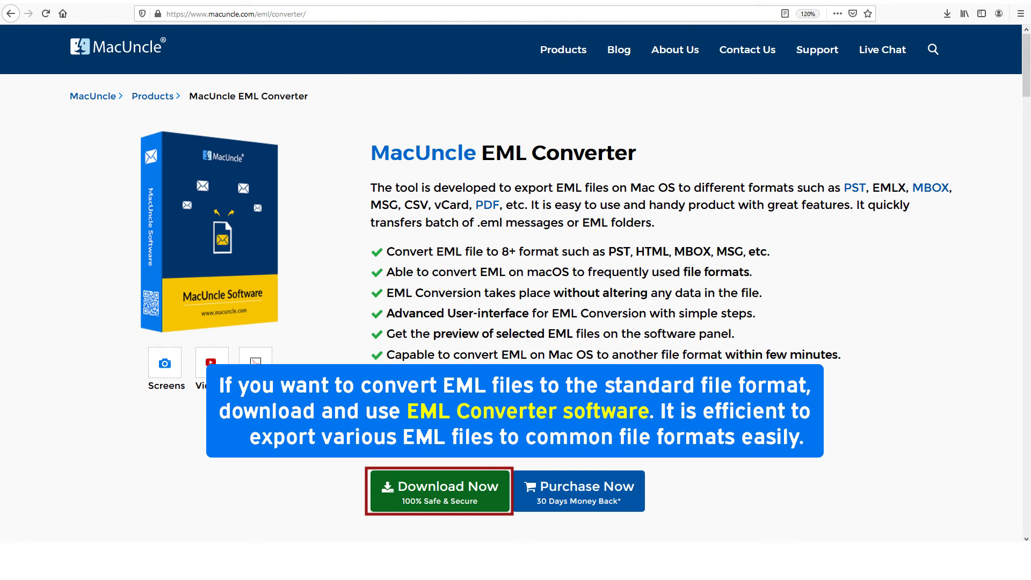
Download MacUncle EML Converter from its product page
click(438, 487)
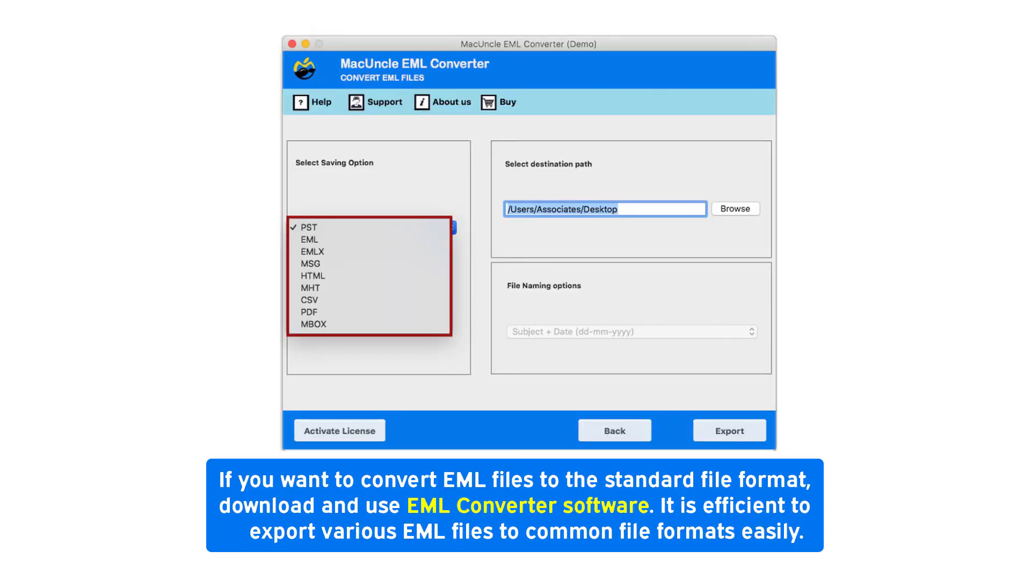